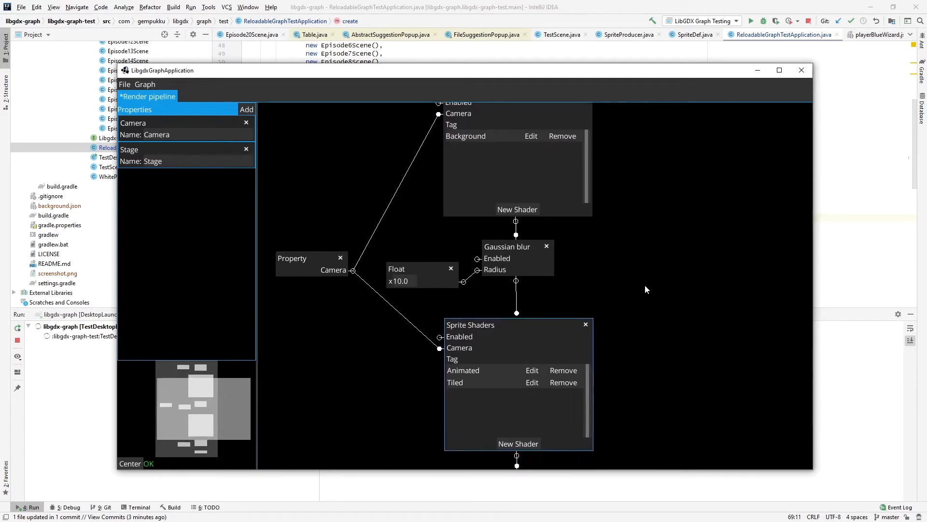
# Create a new Empty shader under Sprite Shaders and name it 'Outline'.
pyautogui.scroll(-3)
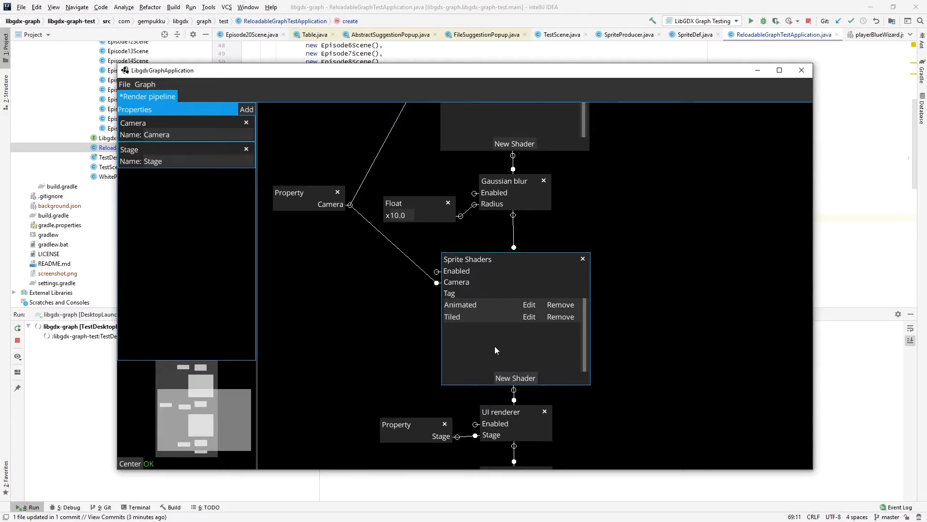
pyautogui.moveTo(513, 379)
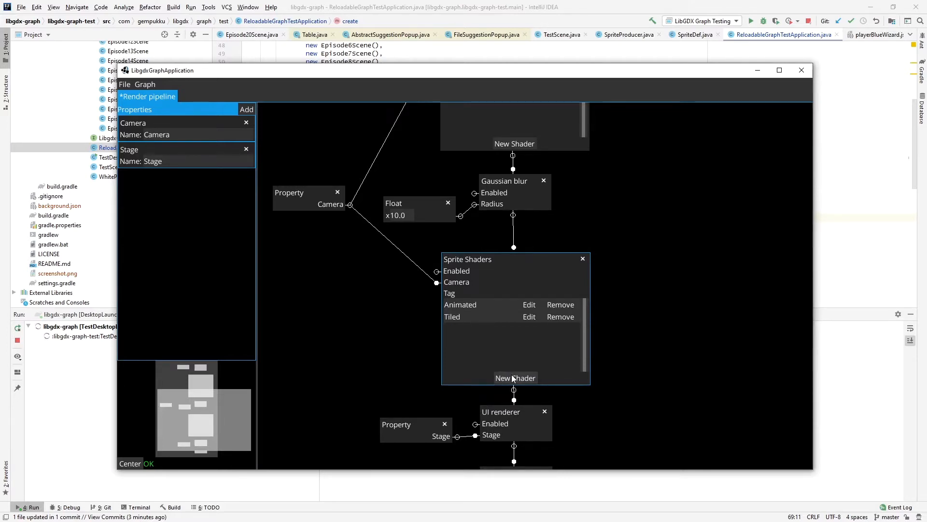
pyautogui.click(516, 377)
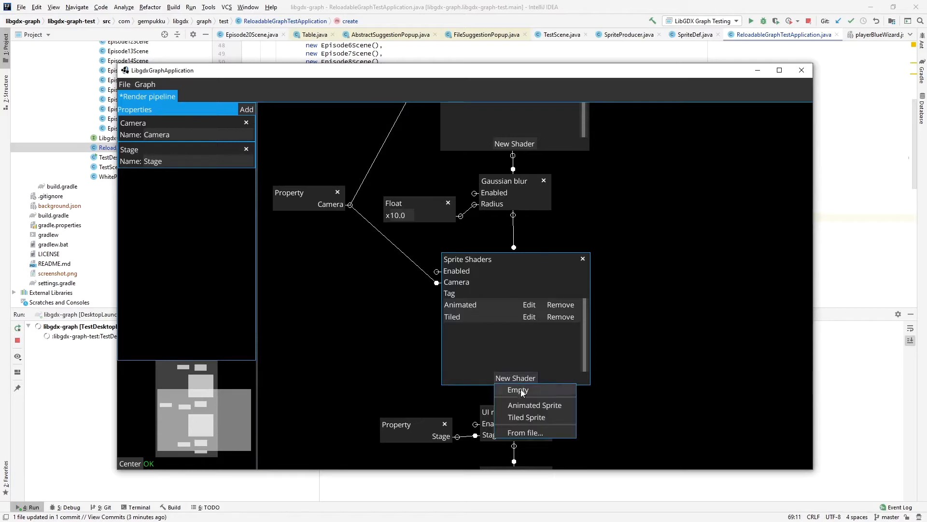
pyautogui.click(517, 390)
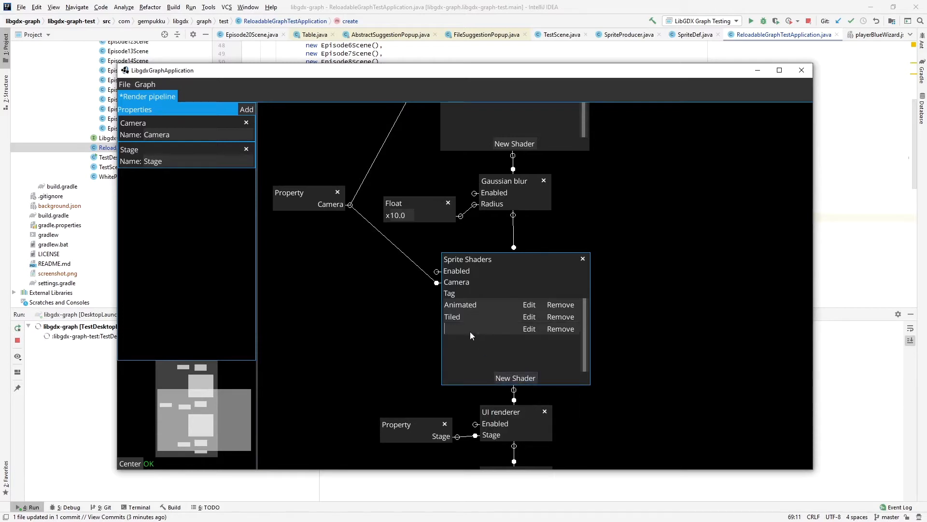
pyautogui.write('Outline')
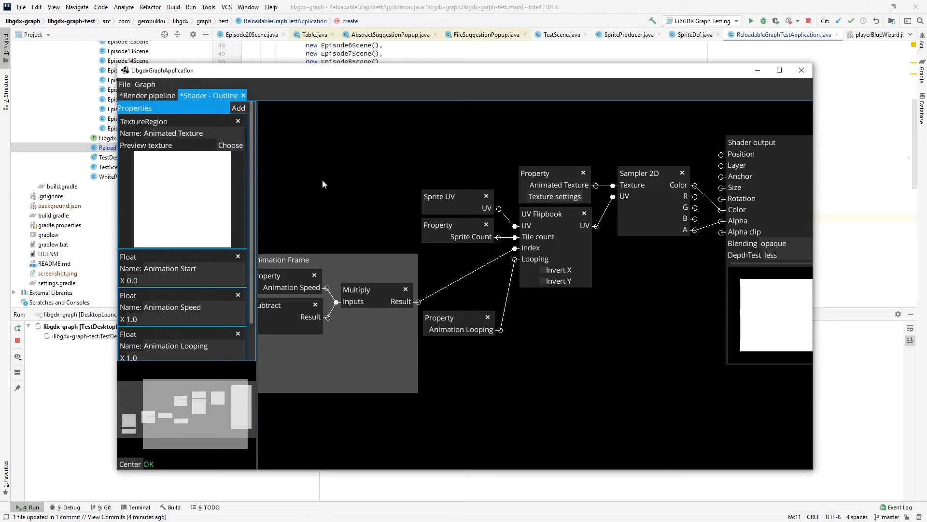
pyautogui.moveTo(290, 149)
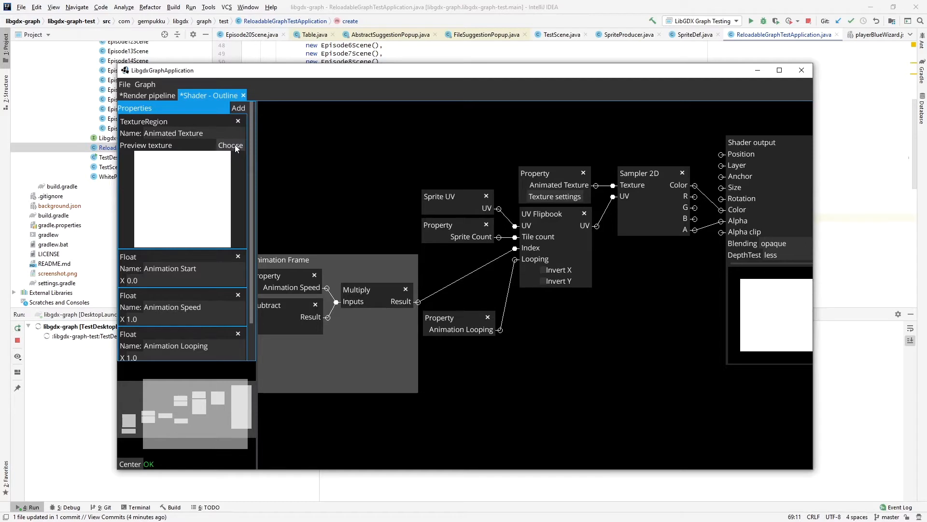
# Load the sprite sheet into Animated Texture and set Sprite Count X to 5.0.
pyautogui.click(229, 145)
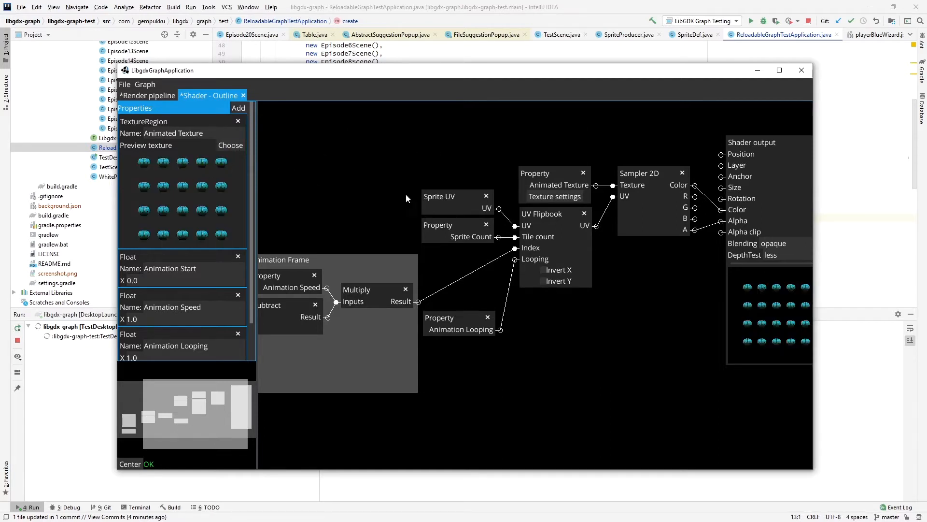
pyautogui.moveTo(295, 190)
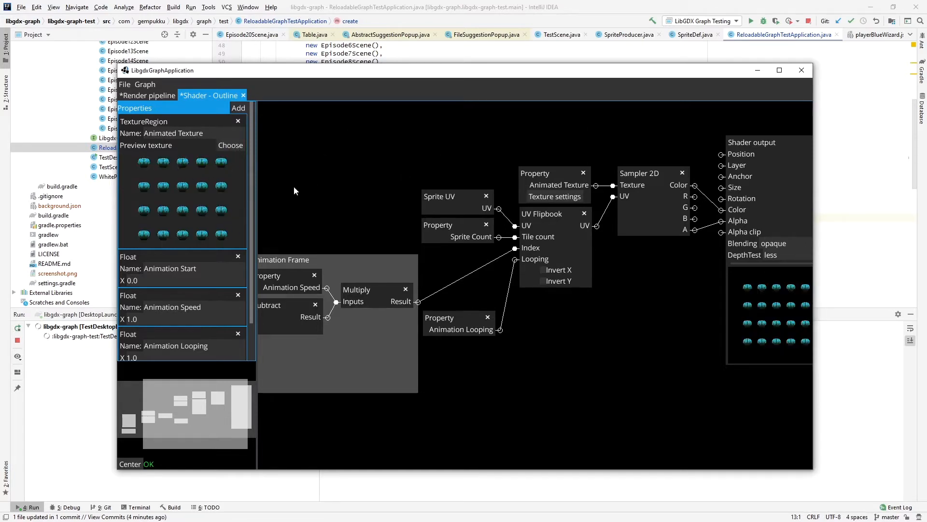
pyautogui.scroll(-3)
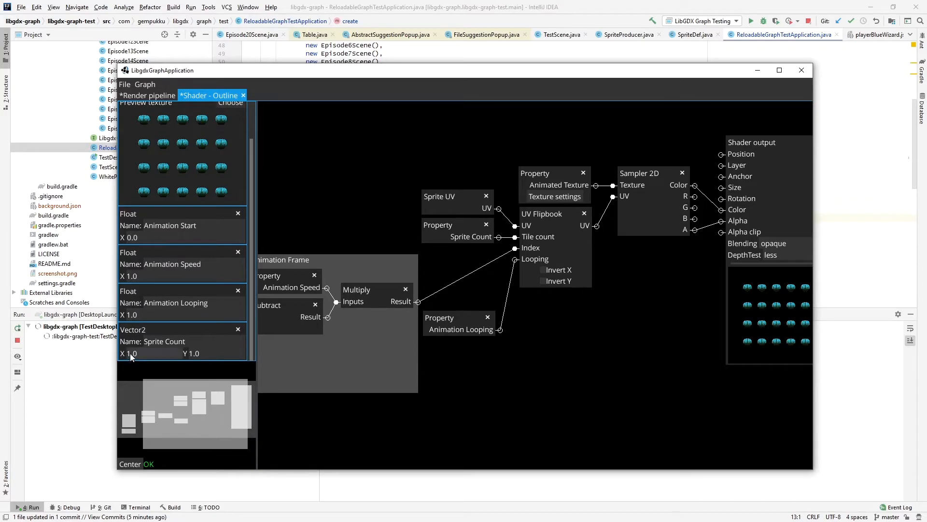
pyautogui.write('5.0')
pyautogui.click(214, 353)
pyautogui.write('4')
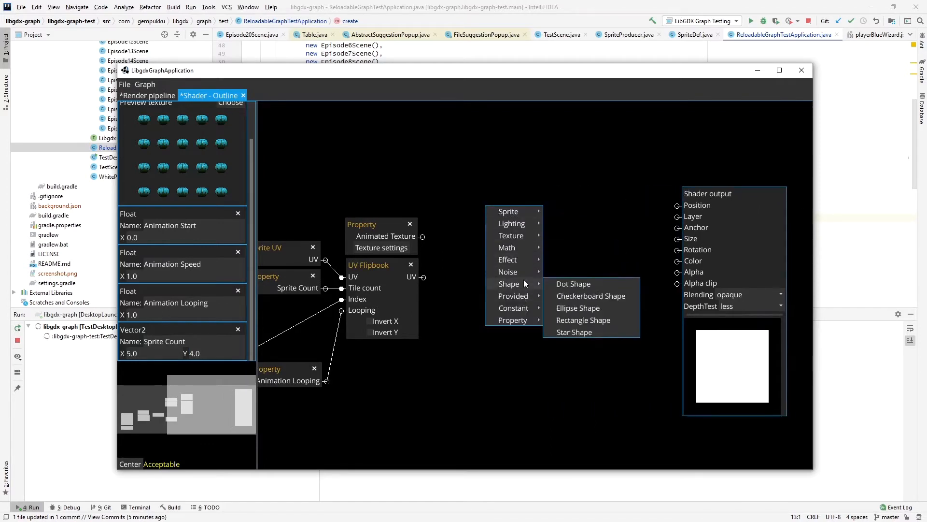
pyautogui.moveTo(510, 235)
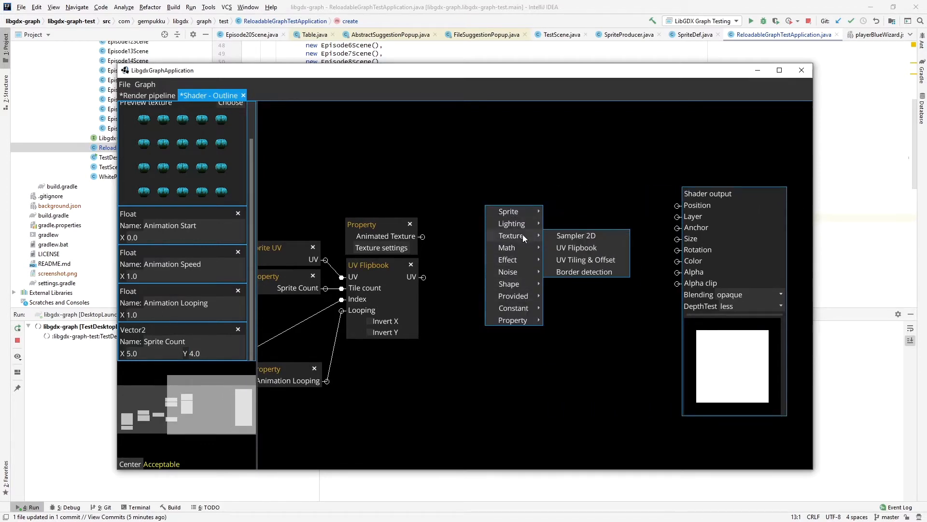
# Place a Border detection node near the flipbook and connect Animated Texture to it.
pyautogui.click(584, 271)
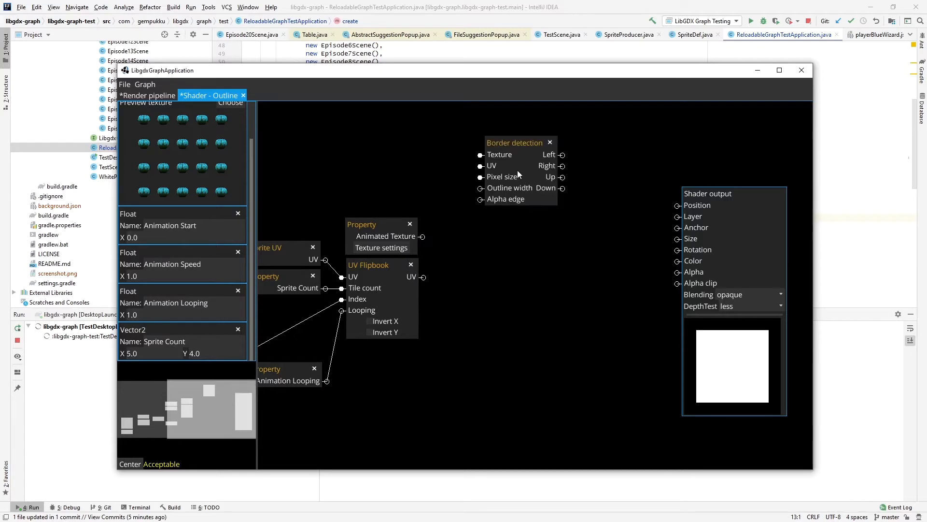
pyautogui.moveTo(514, 142); pyautogui.dragTo(519, 214)
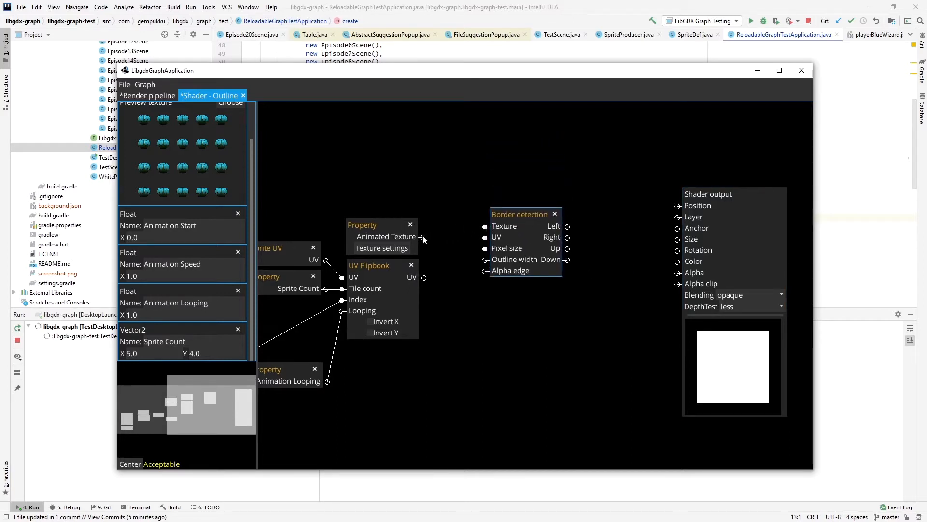
pyautogui.moveTo(422, 236); pyautogui.dragTo(485, 226)
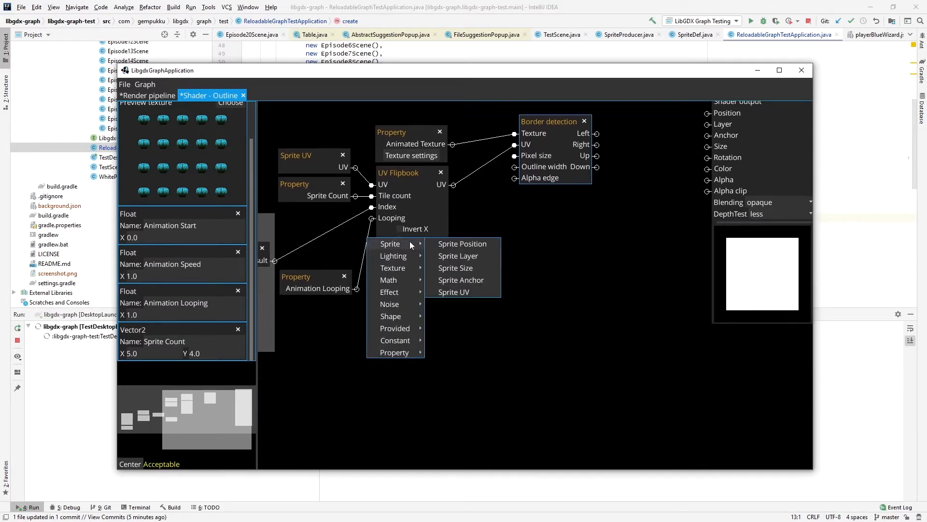
# Divide a Vector2 (1,1) by Sprite Size, then by Sprite Count.
pyautogui.click(456, 267)
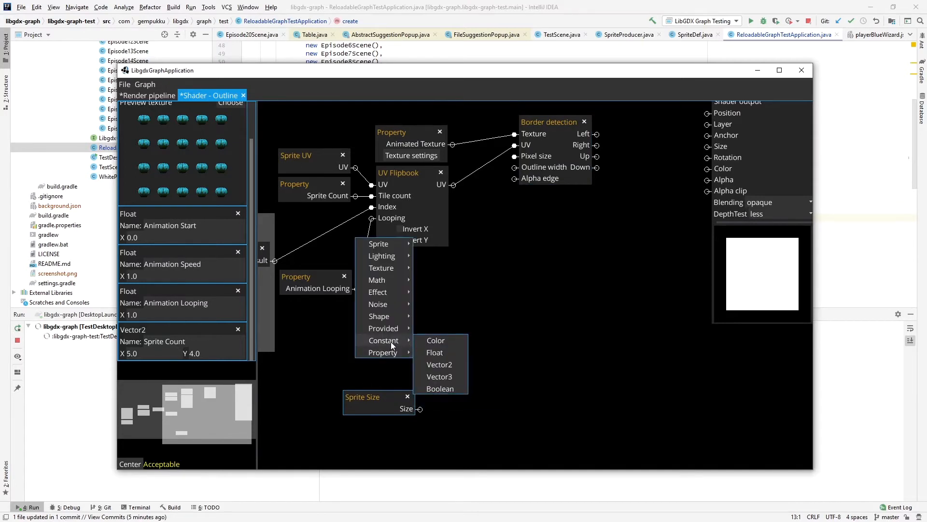
pyautogui.click(440, 364)
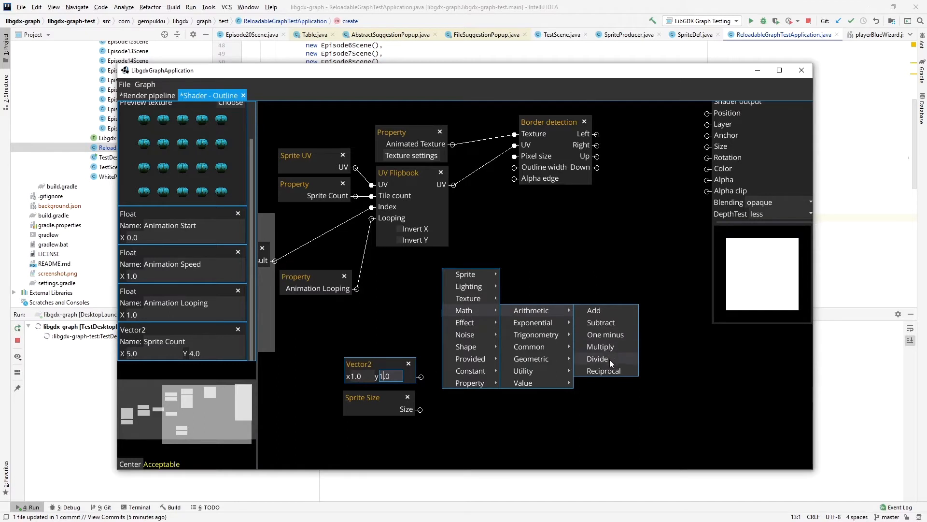
pyautogui.click(597, 358)
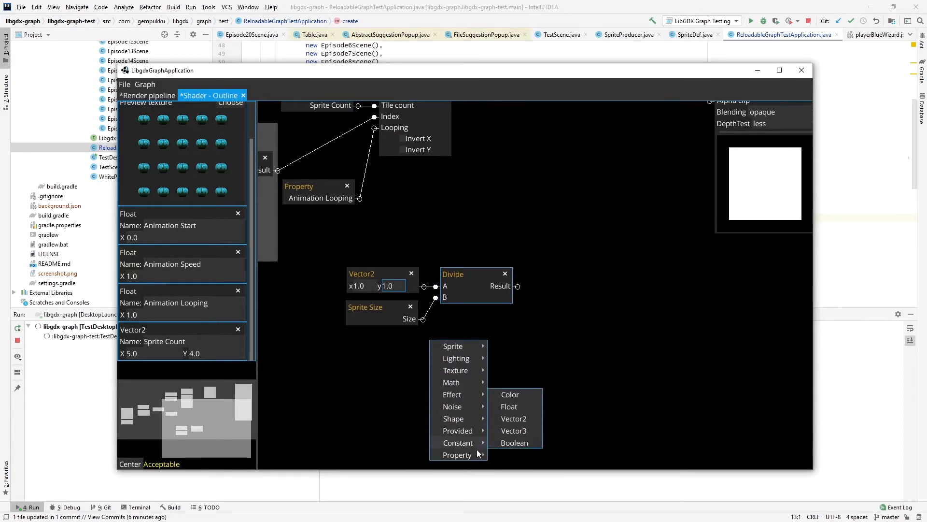
pyautogui.moveTo(456, 454)
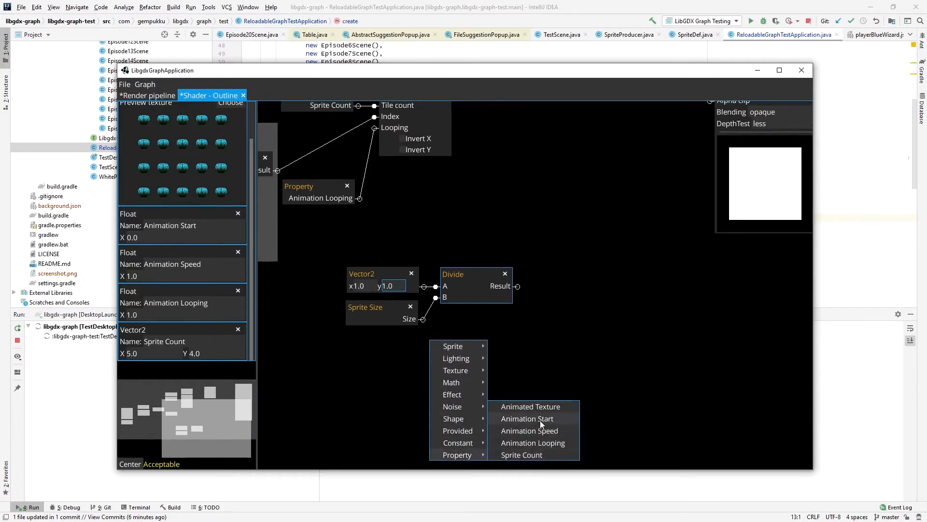
pyautogui.moveTo(535, 455)
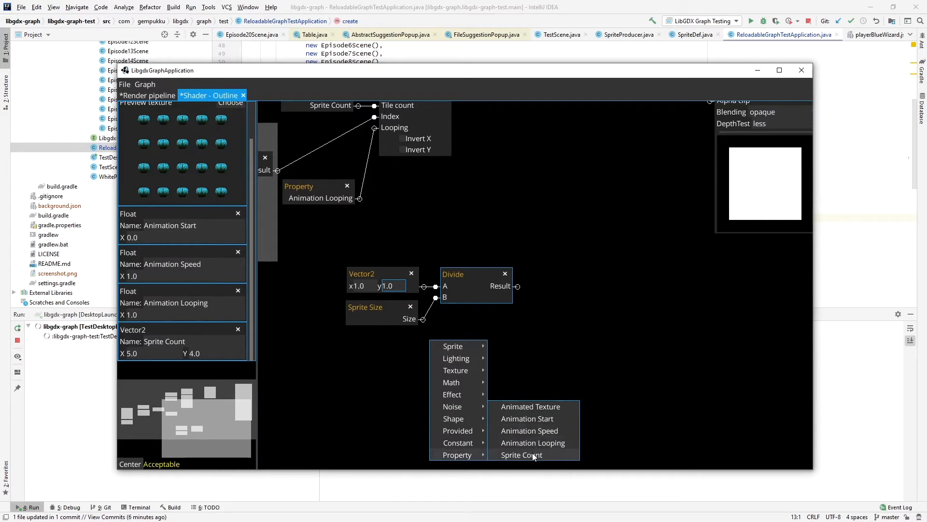
pyautogui.click(521, 454)
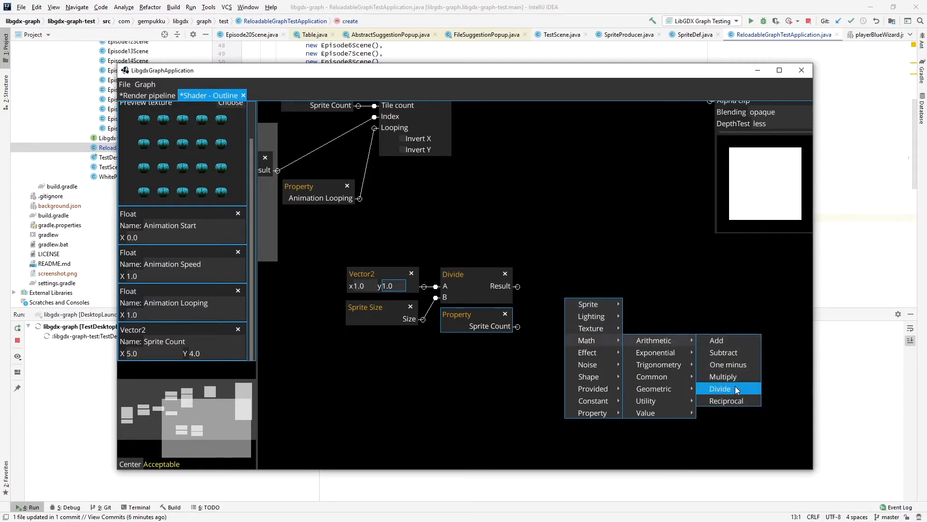
pyautogui.click(720, 388)
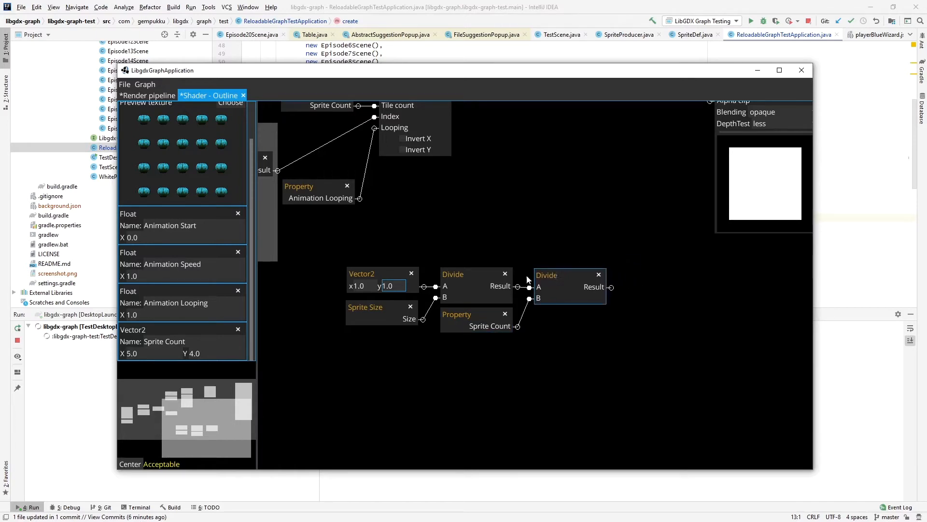
pyautogui.click(546, 274)
pyautogui.write('Pixel Size in UV')
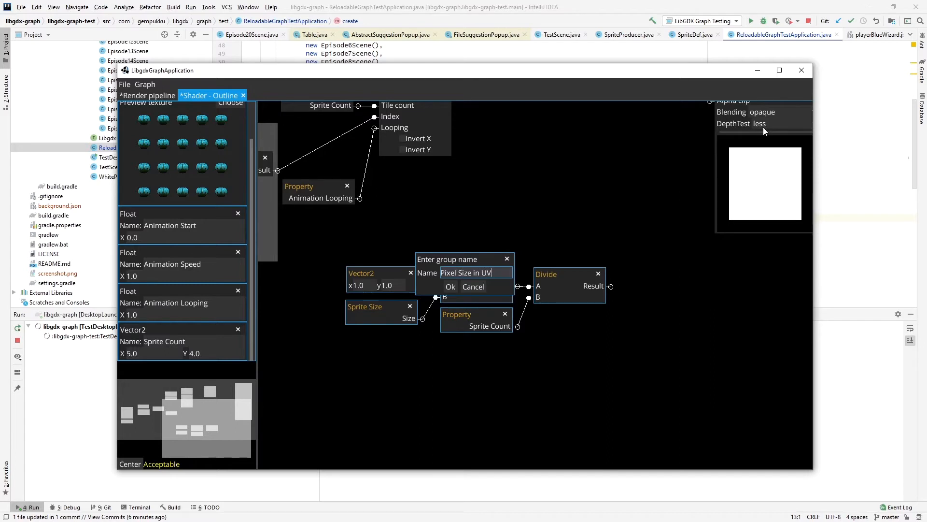
# Confirm the group name 'Pixel Size in UV' with Ok.
pyautogui.click(450, 287)
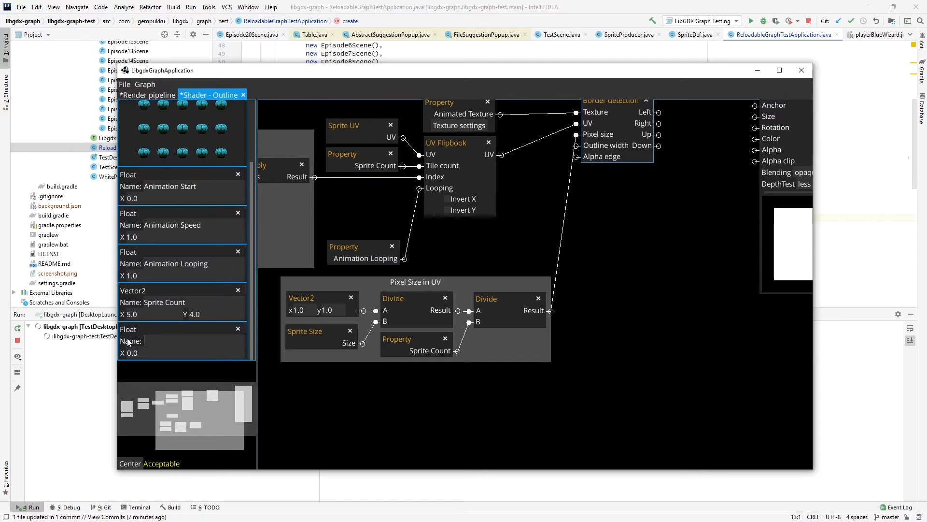
# Add an Outline Width float property (3.0) into Outline width, plus a constant Float.
pyautogui.write('Outline W')
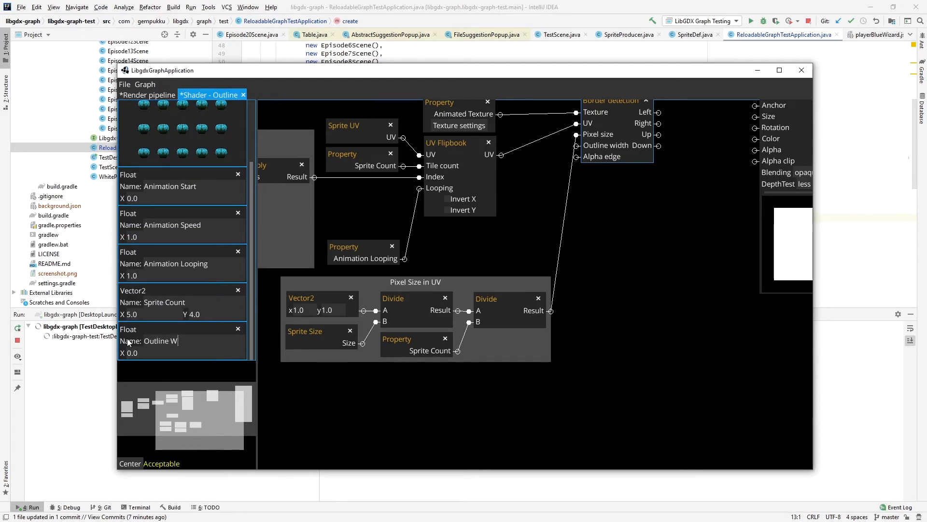
pyautogui.write('idth')
pyautogui.click(186, 353)
pyautogui.write('3')
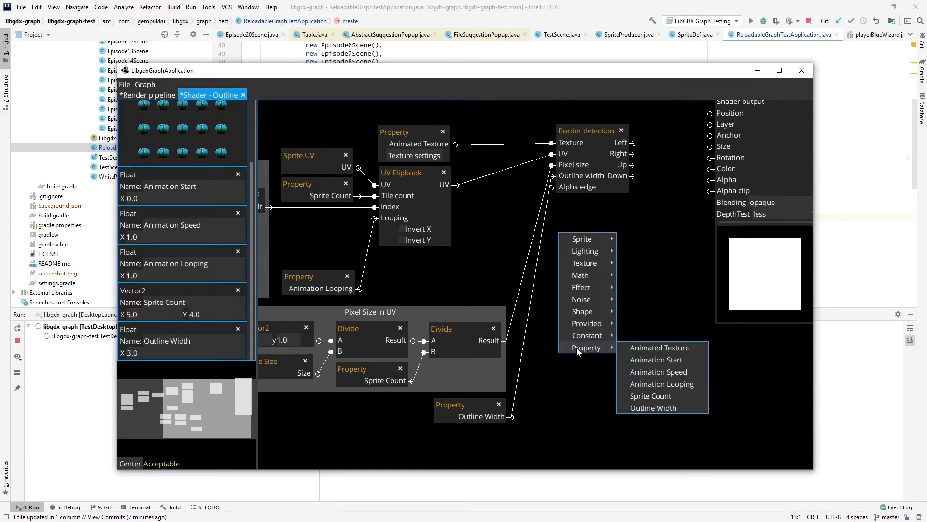
pyautogui.moveTo(586, 335)
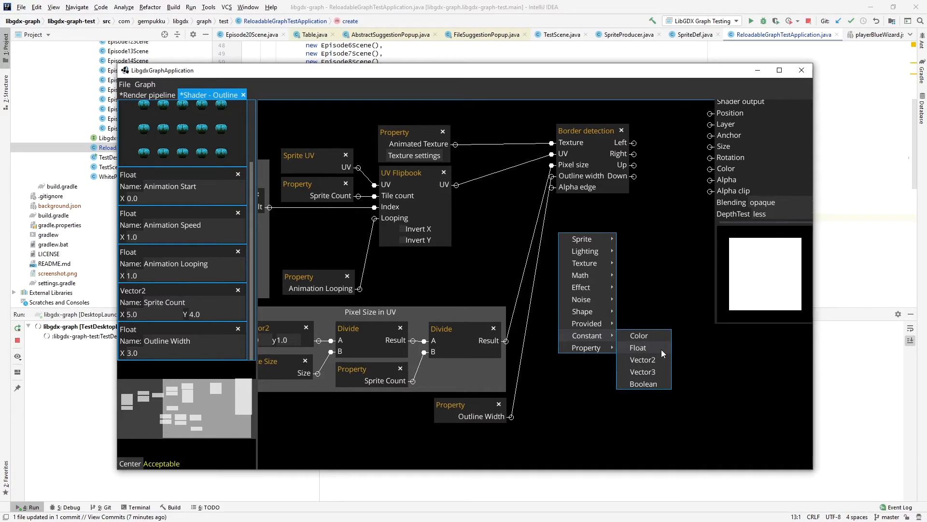
pyautogui.click(638, 347)
pyautogui.write('0.001')
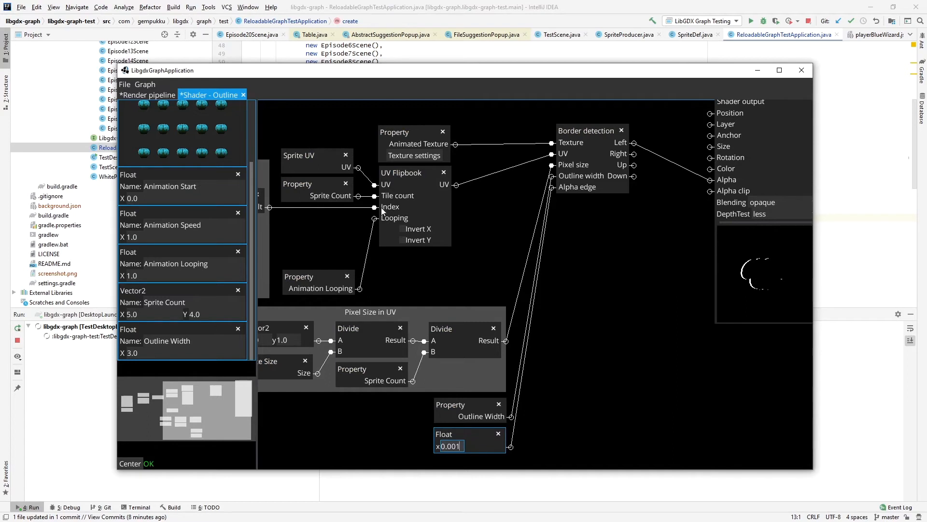
# Set the constant to 0.001 and add an Add node summing Left, Right, Up, Down into Alpha.
pyautogui.scroll(-3)
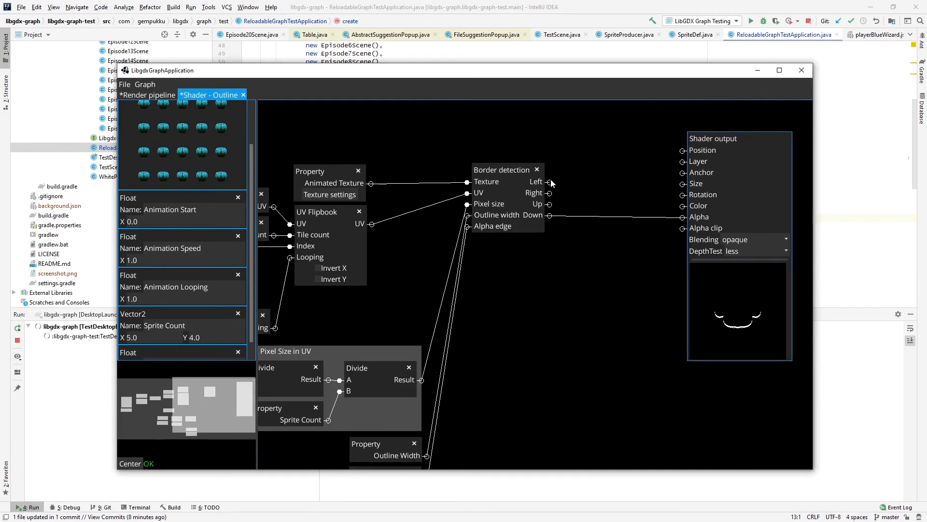
pyautogui.rightClick(593, 273)
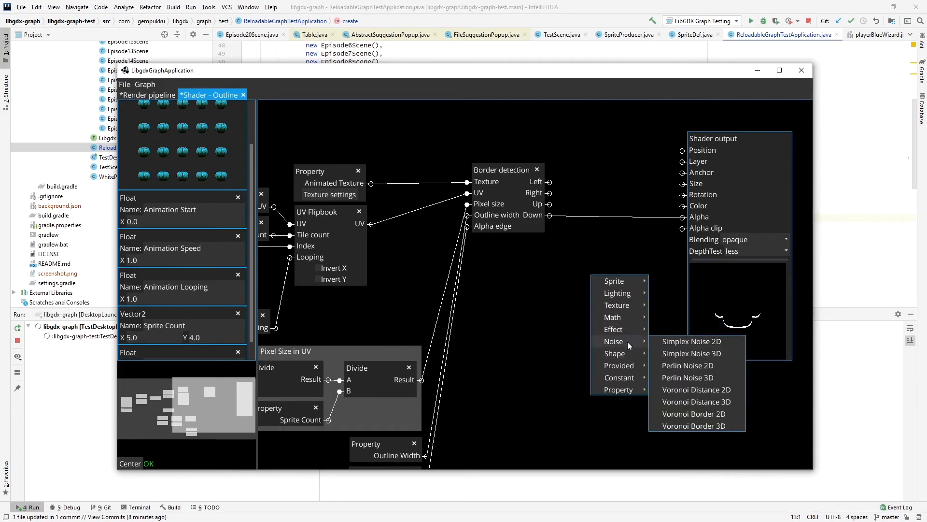
pyautogui.moveTo(612, 317)
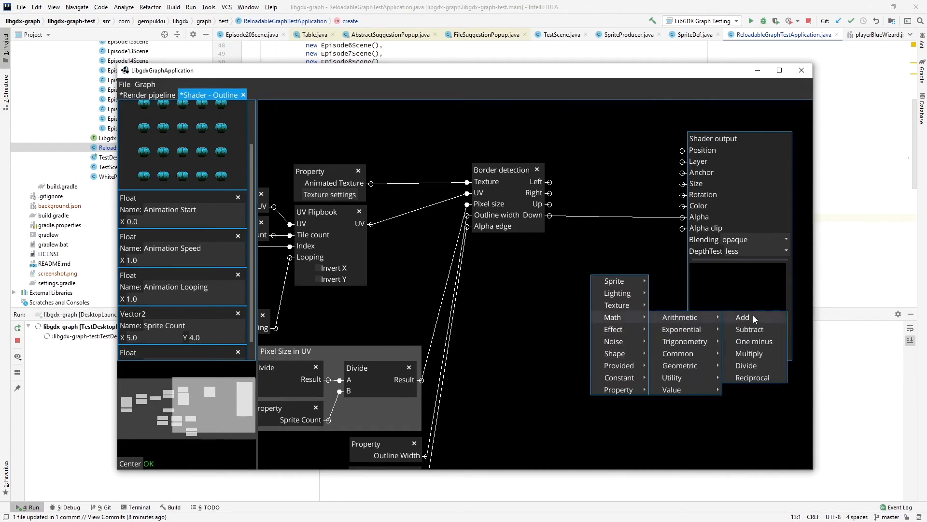
pyautogui.click(743, 317)
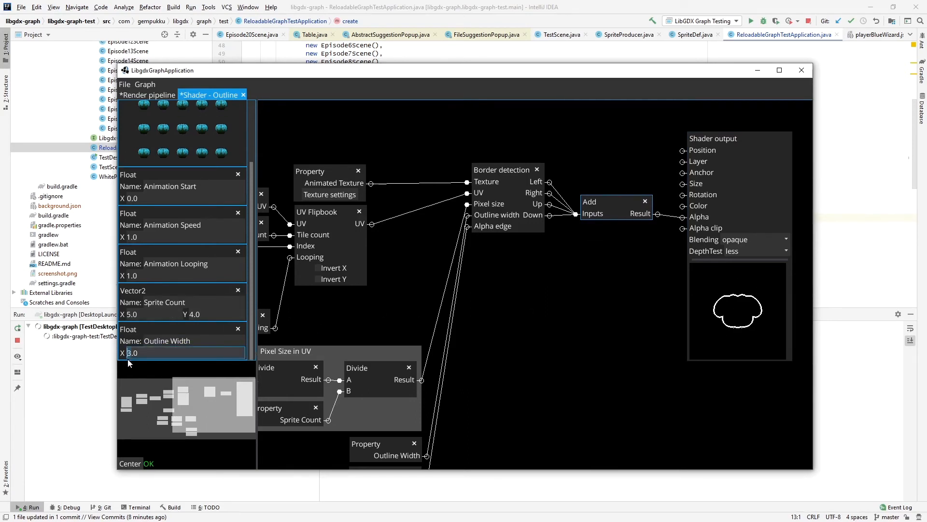
# Preview Outline Width at 1.0 and 2.0, then settle on 3.0.
pyautogui.write('1.0')
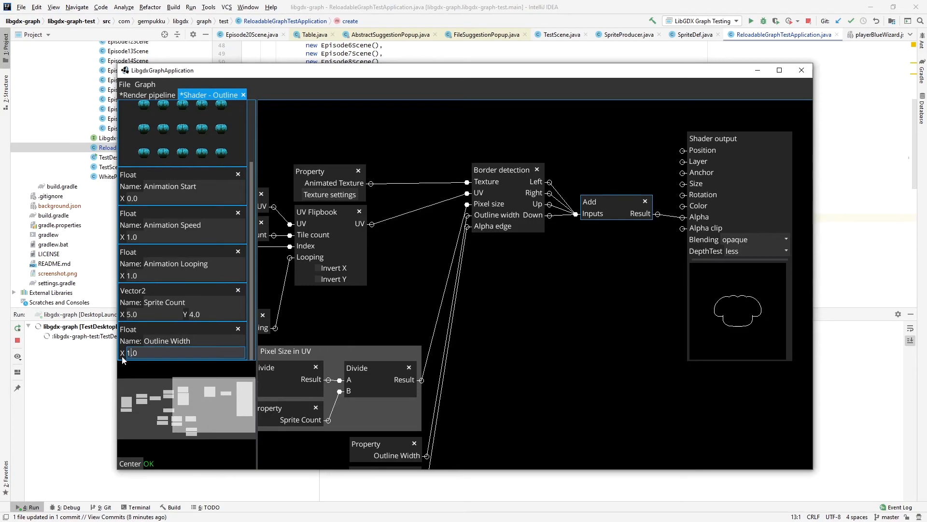
pyautogui.write('2.0')
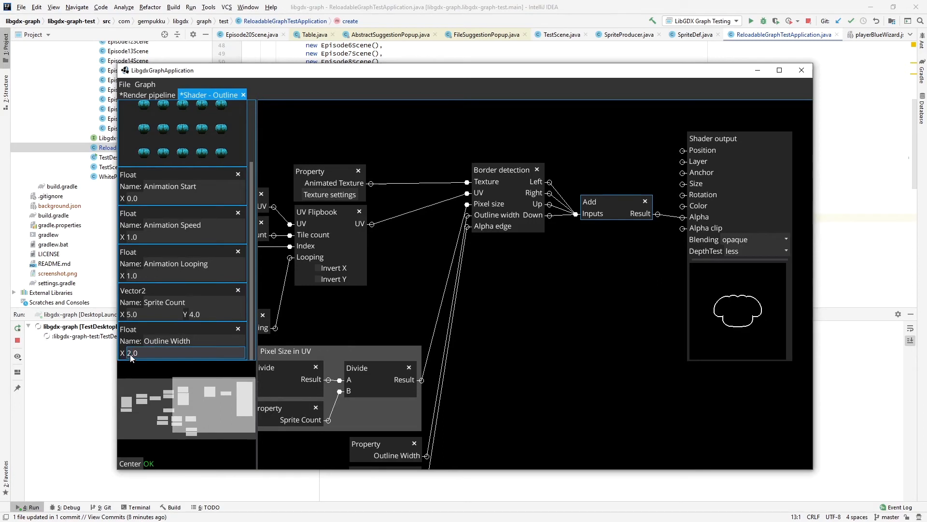
pyautogui.write('3.0')
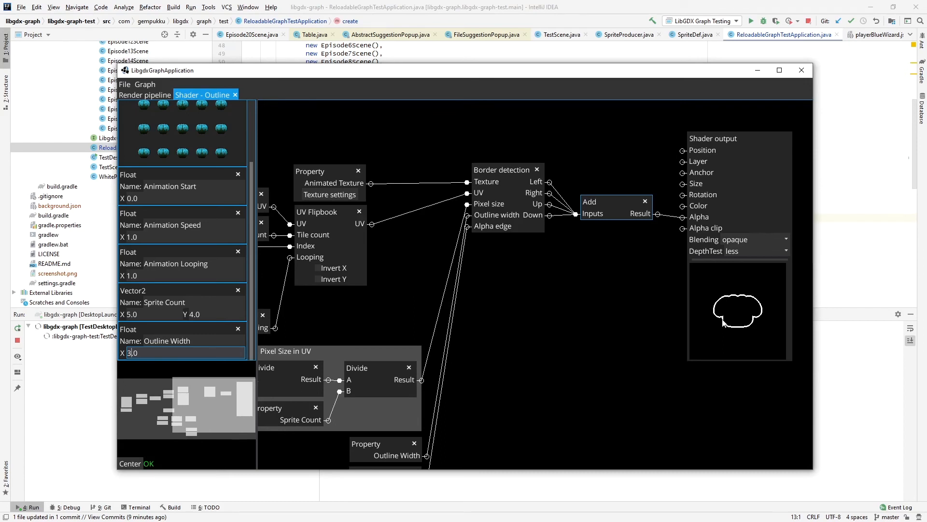
pyautogui.moveTo(667, 381)
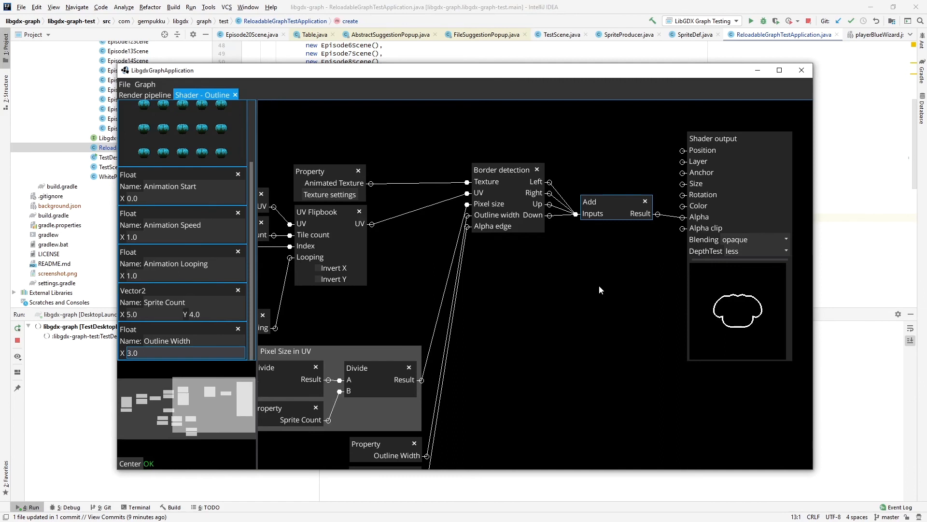
pyautogui.moveTo(608, 270)
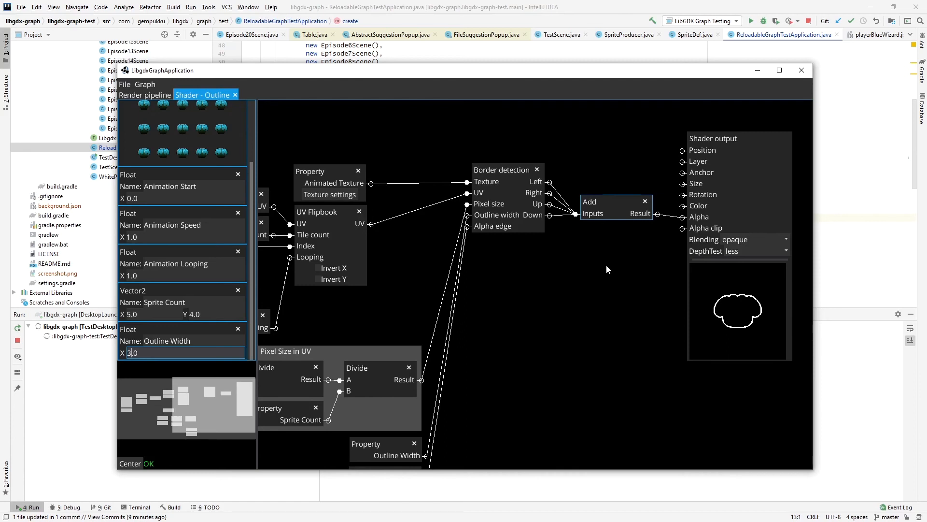
pyautogui.moveTo(693, 298)
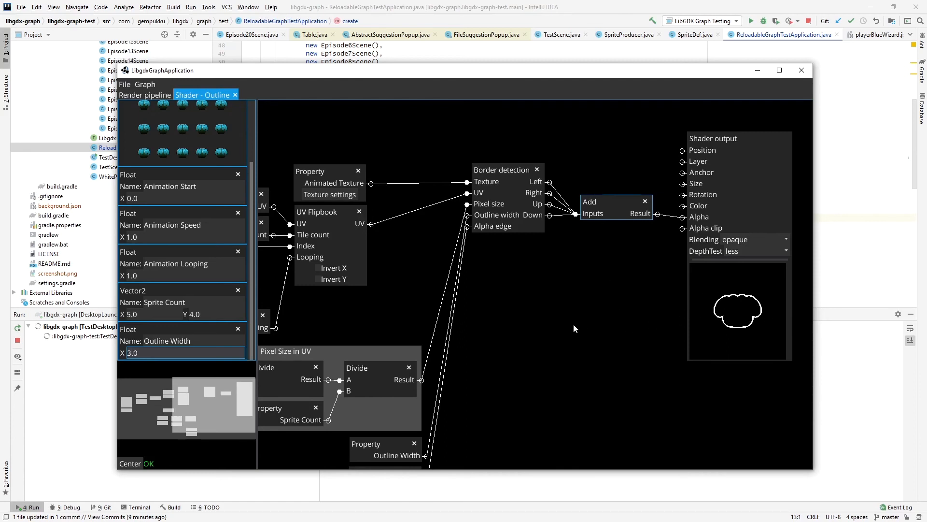
pyautogui.moveTo(601, 344)
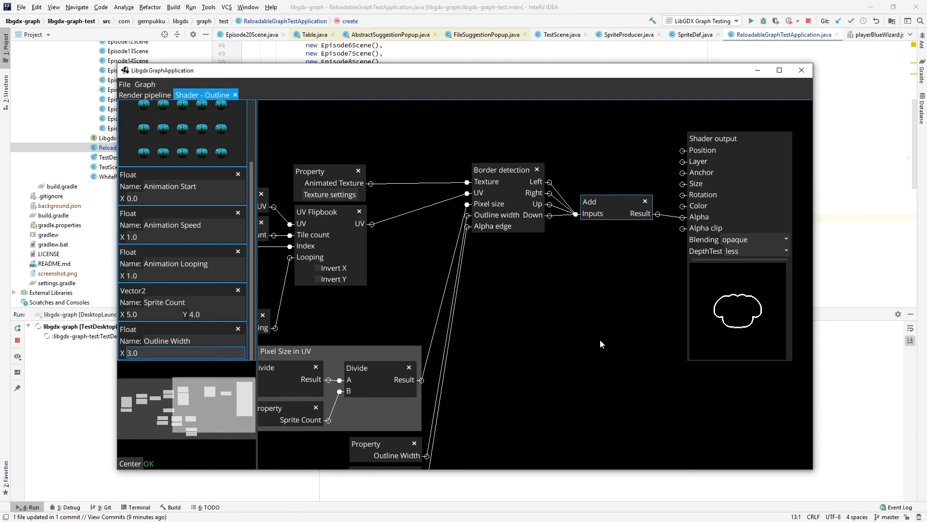